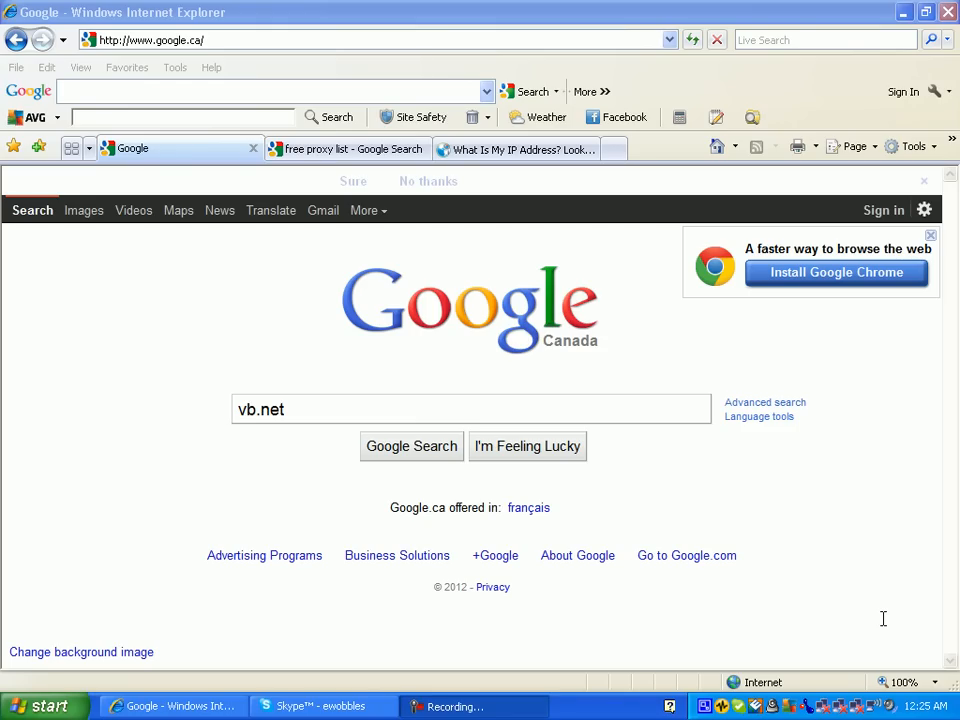
{"action": "mouse_move", "coordinate": [460, 444]}
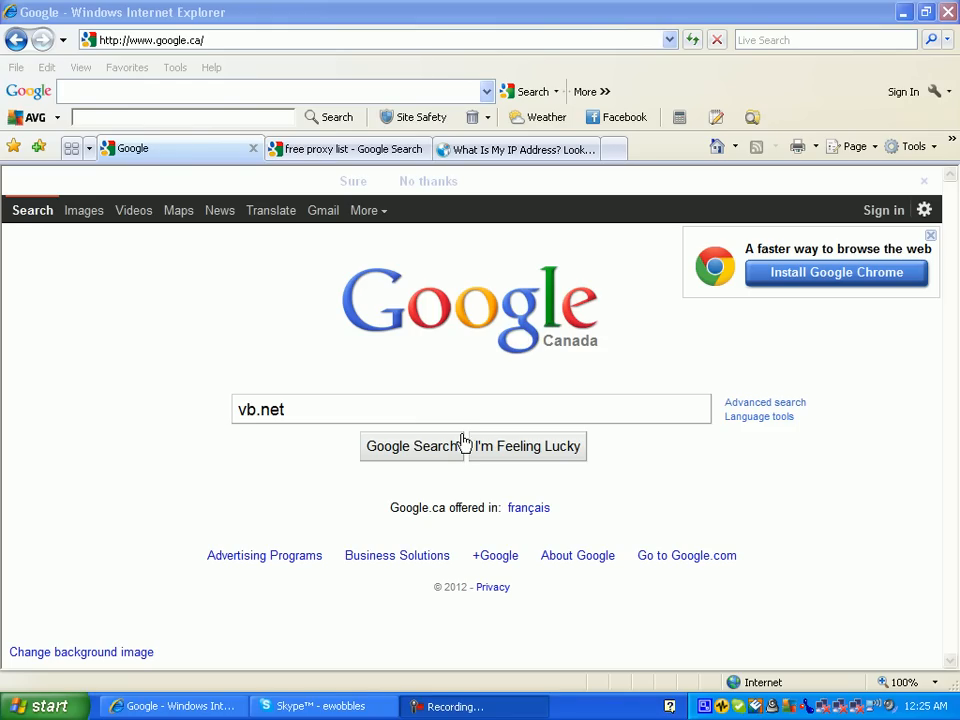
{"action": "mouse_move", "coordinate": [448, 428]}
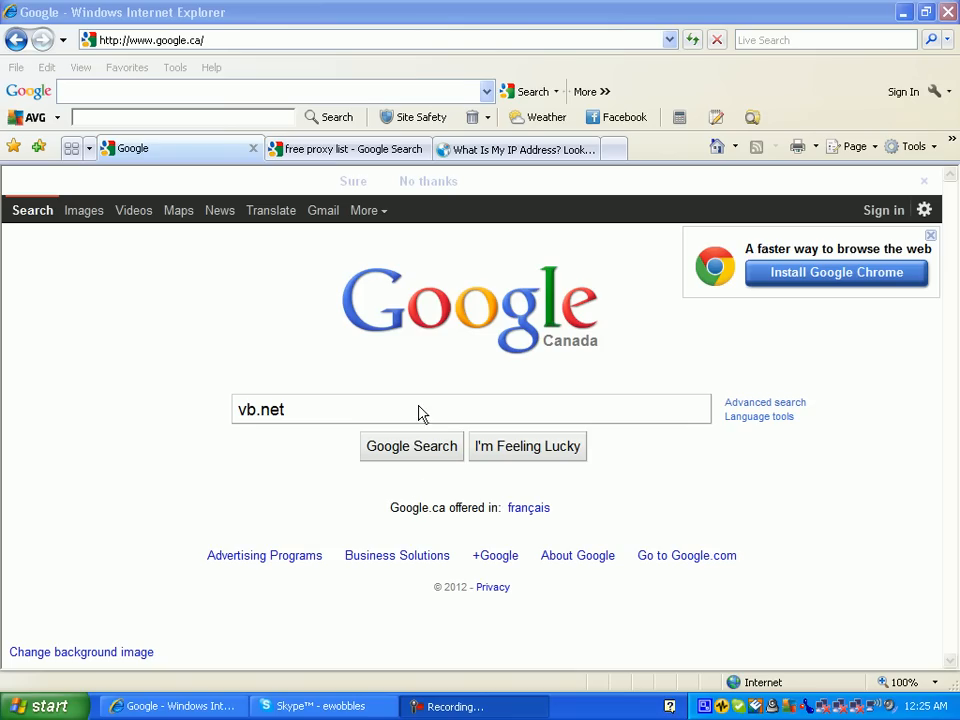
{"action": "mouse_move", "coordinate": [486, 370]}
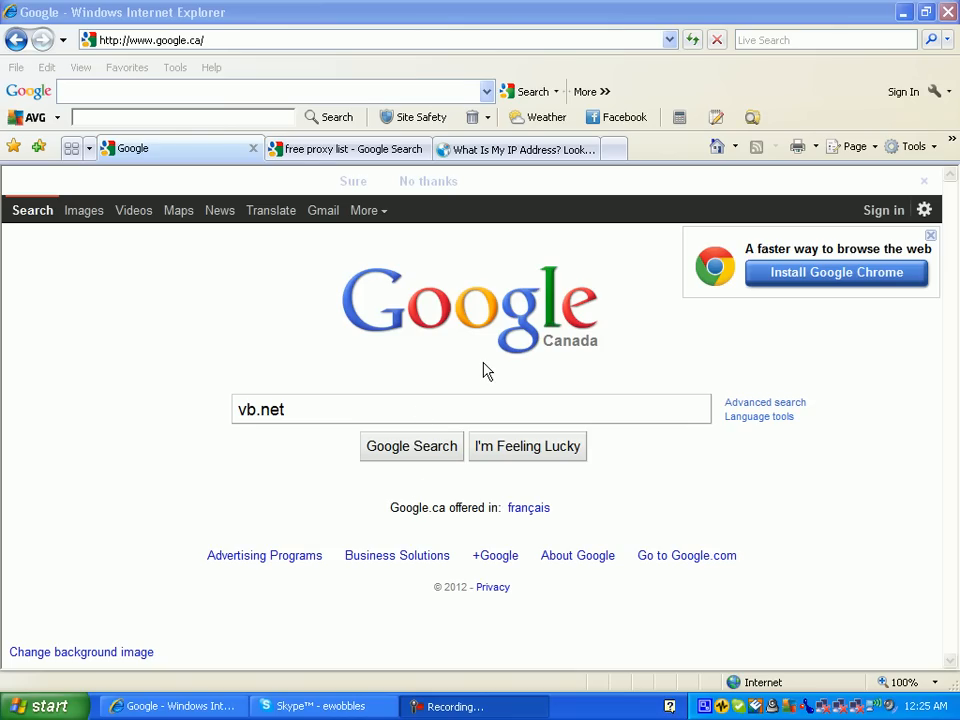
{"action": "mouse_move", "coordinate": [490, 356]}
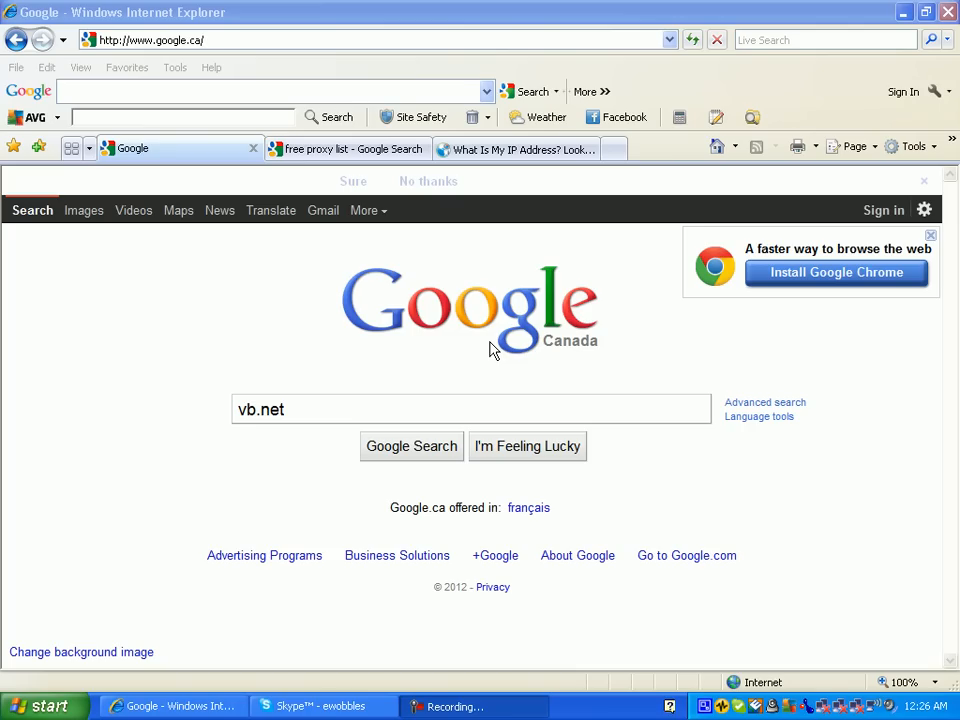
{"action": "mouse_move", "coordinate": [328, 148]}
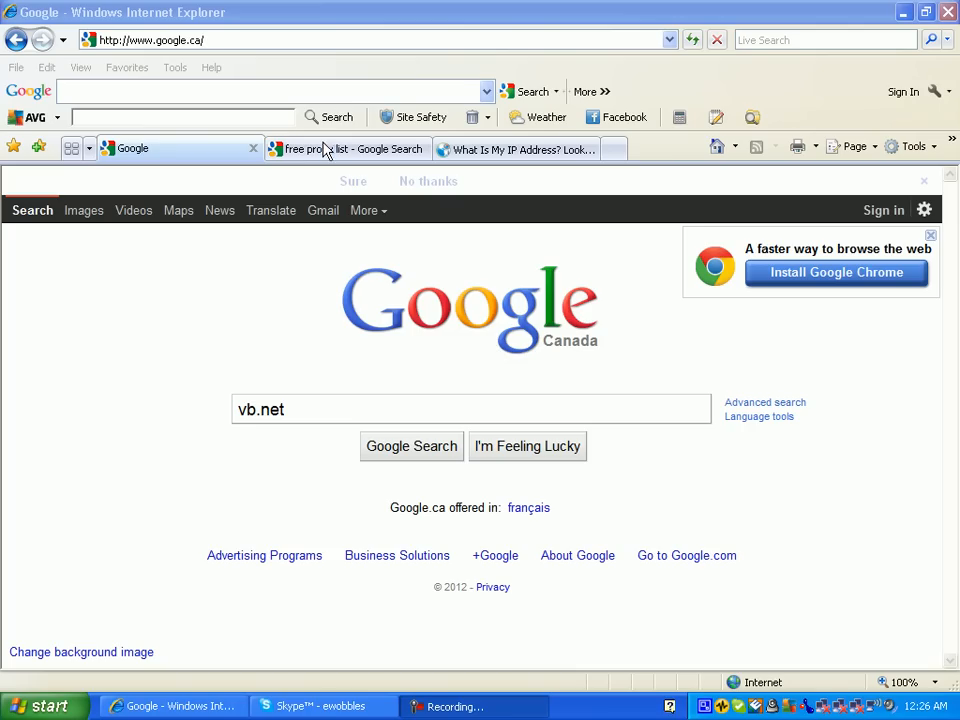
Step: Follow the proxy-list.org result from the 'free proxy list' search and look over the page
{"action": "left_click", "coordinate": [344, 148]}
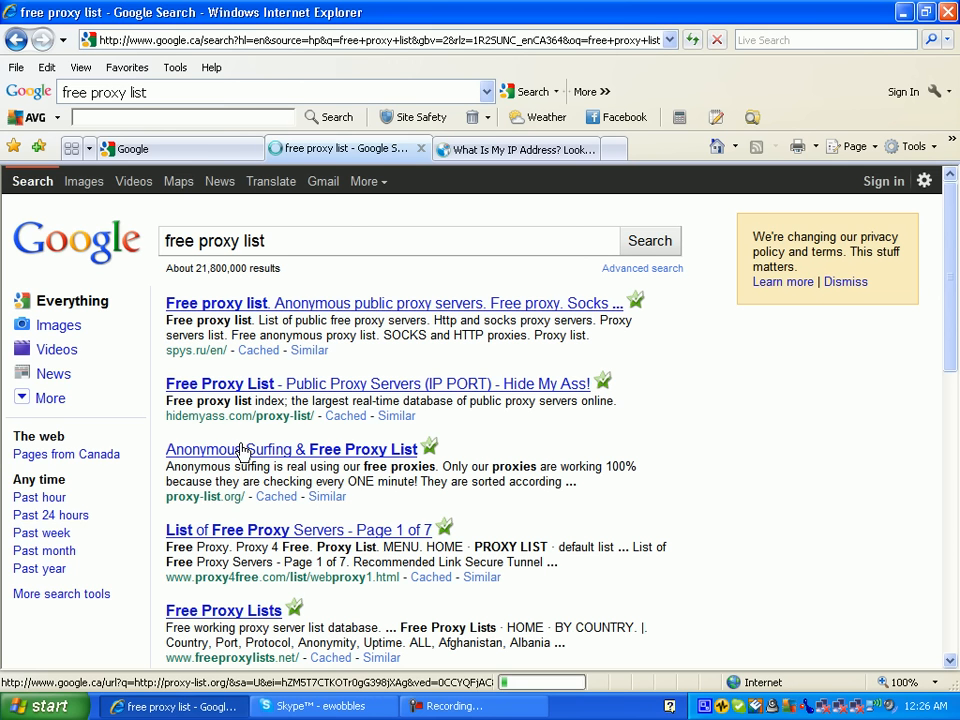
{"action": "left_click", "coordinate": [292, 448]}
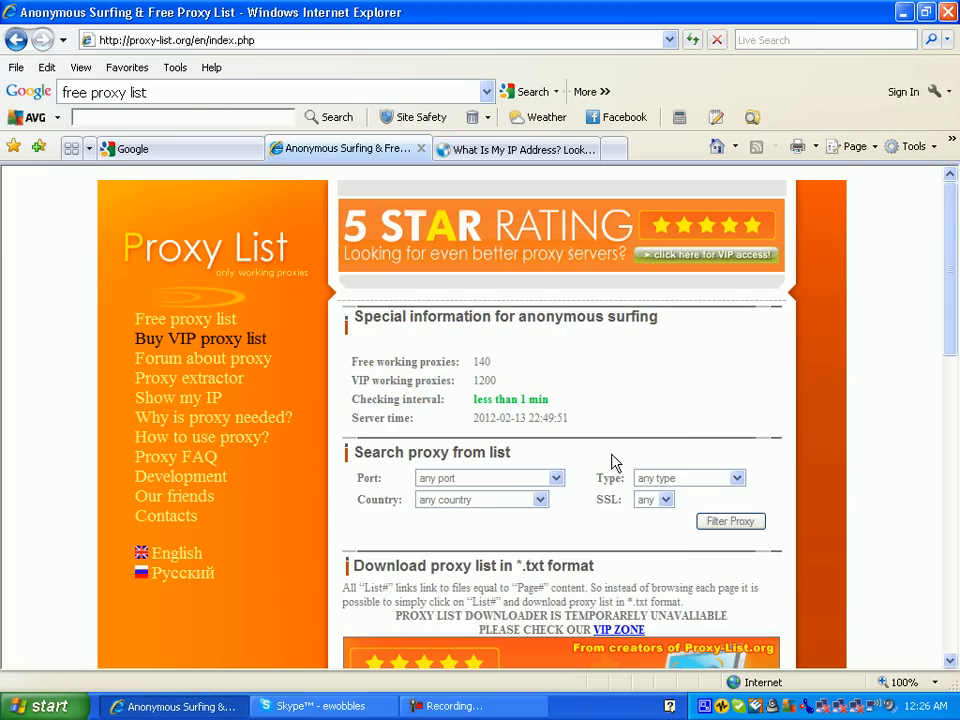
{"action": "scroll", "scroll_direction": "down", "scroll_amount": 3}
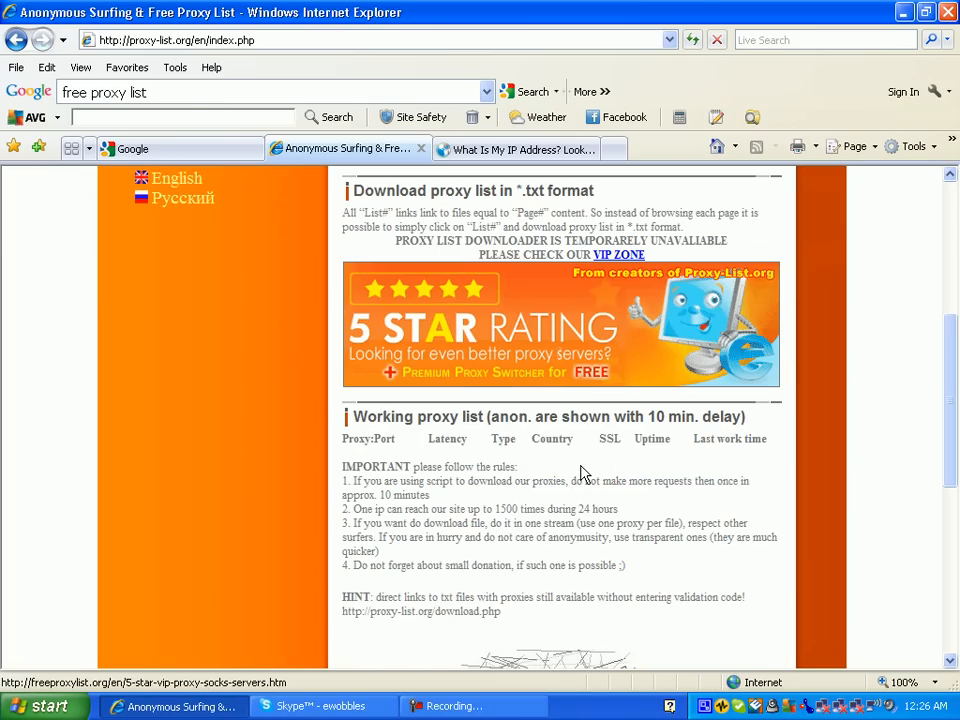
{"action": "scroll", "scroll_direction": "up", "scroll_amount": 3}
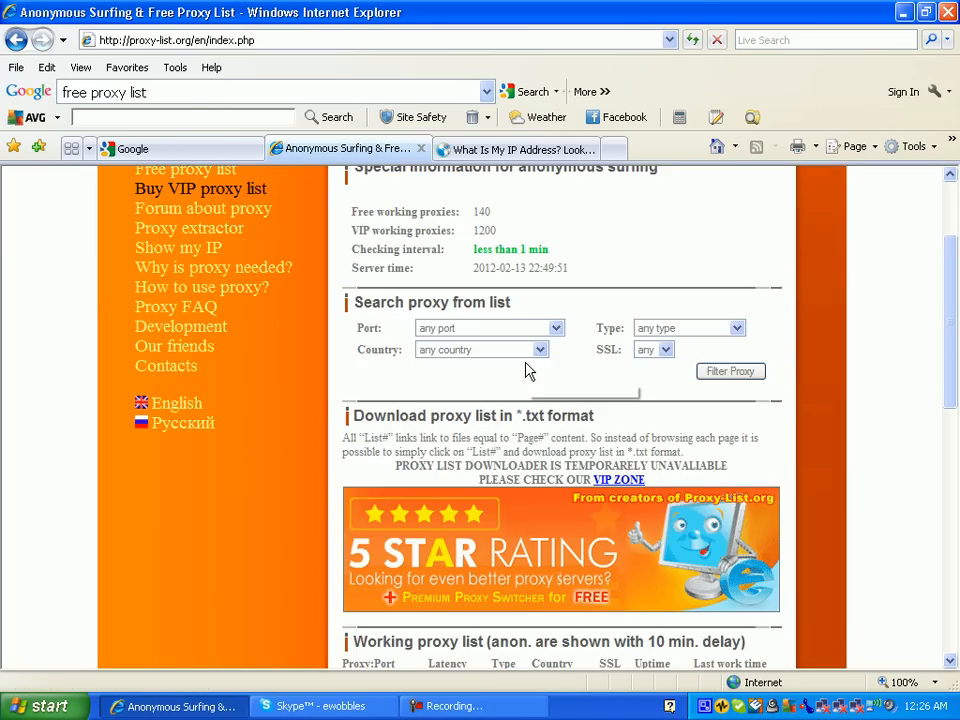
{"action": "scroll", "scroll_direction": "down", "scroll_amount": 3}
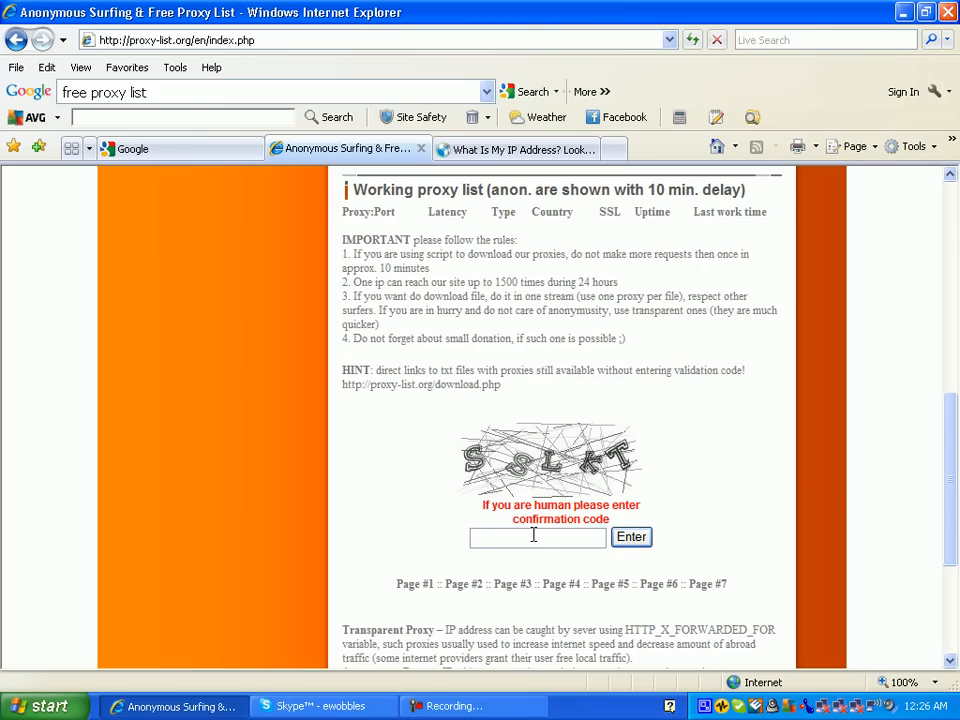
Step: Submit the confirmation code 'ss' to reveal the working proxy list with IPs and ports
{"action": "type", "text": "sslkt"}
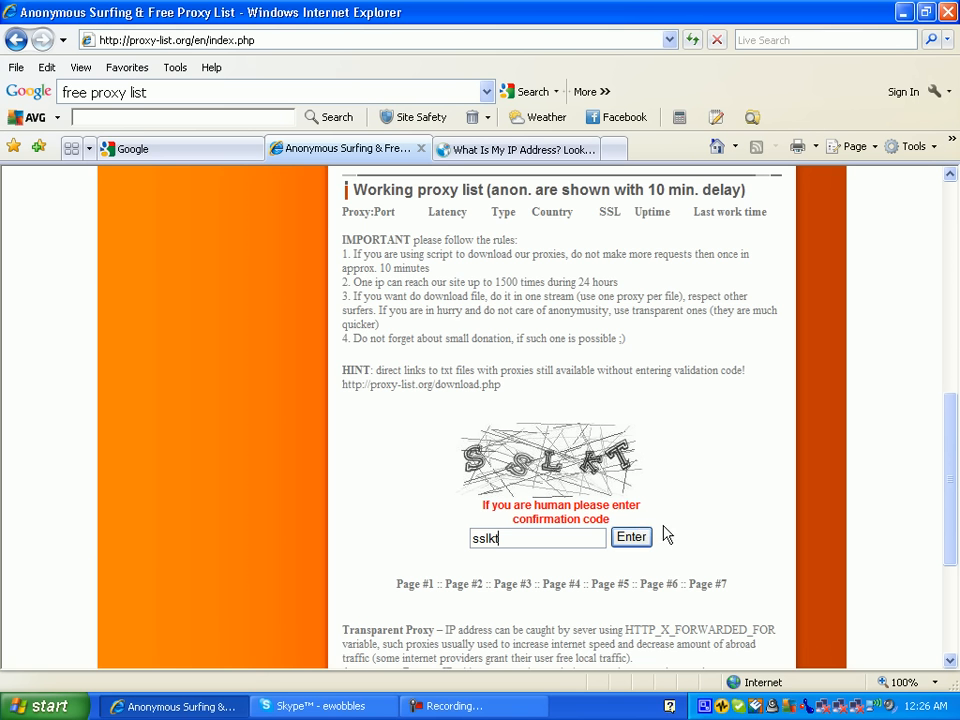
{"action": "left_click", "coordinate": [632, 536]}
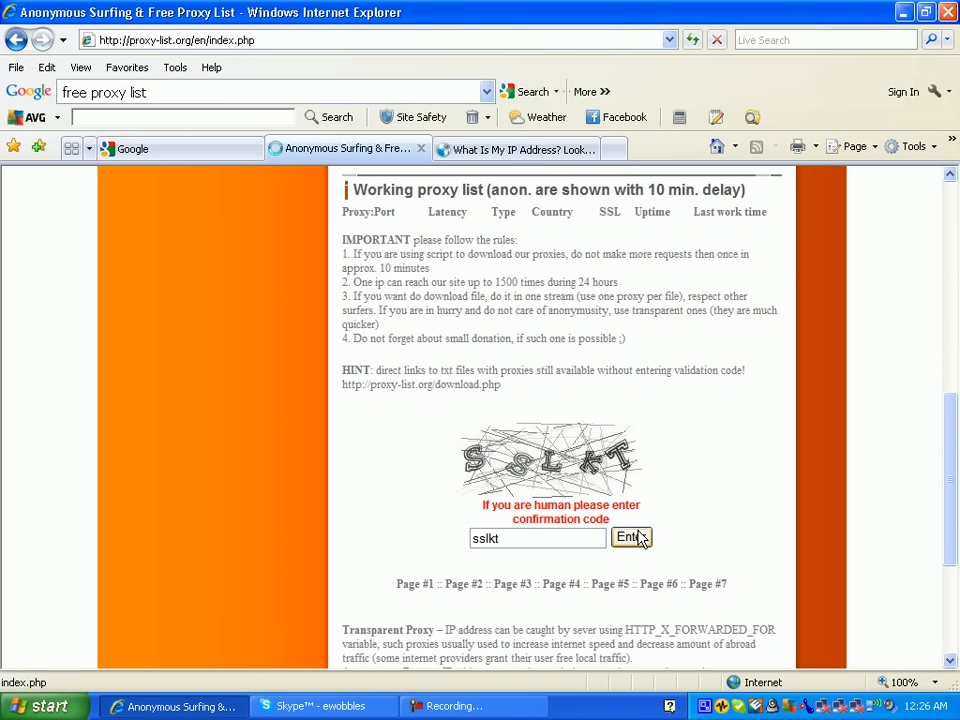
{"action": "left_click", "coordinate": [628, 538]}
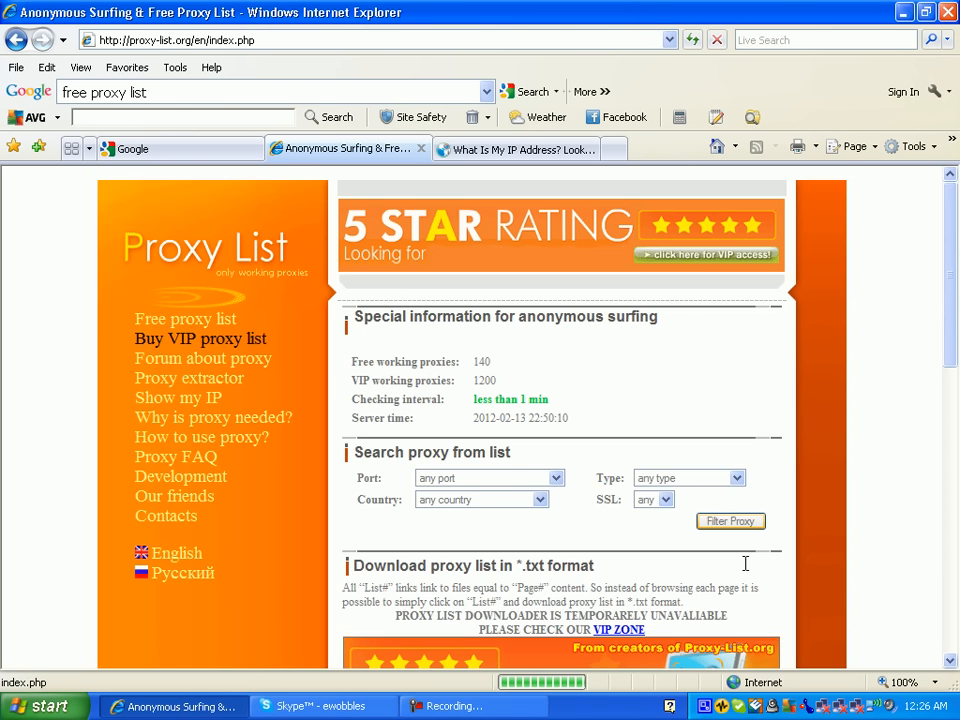
{"action": "scroll", "scroll_direction": "down", "scroll_amount": 3}
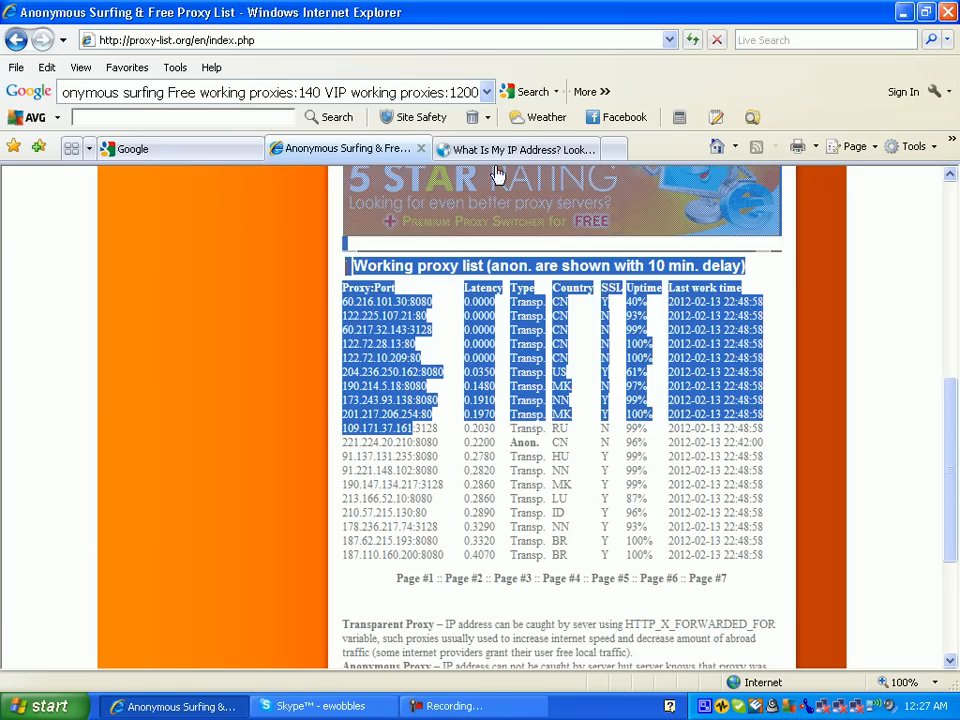
Step: Select the proxy entry 109.171.37.161 in the list and copy it
{"action": "type", "text": "free proxy list"}
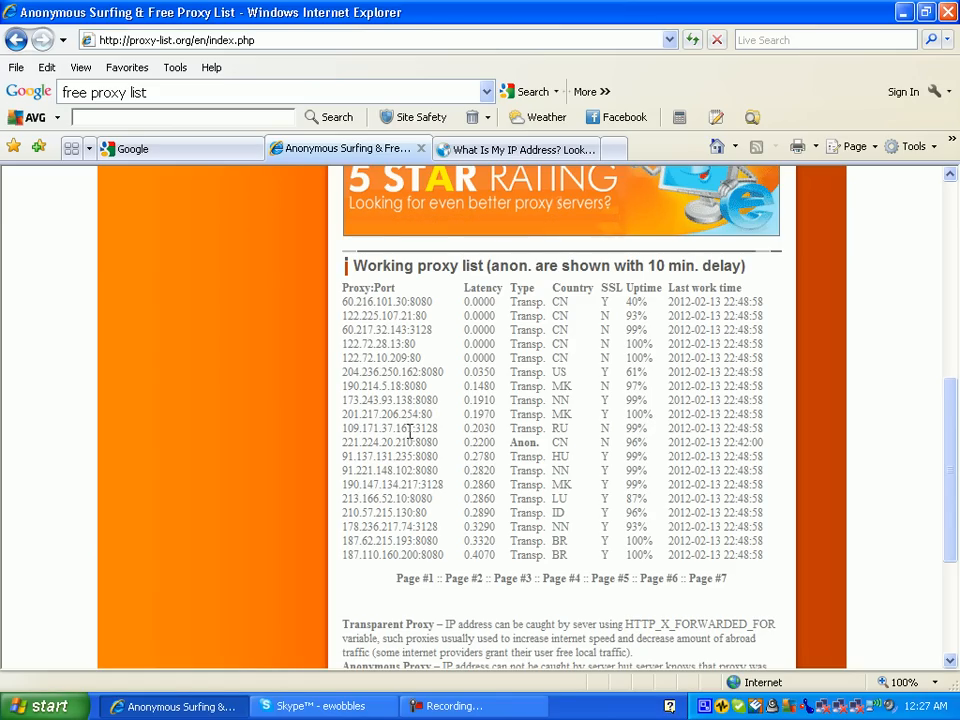
{"action": "double_click", "coordinate": [388, 428]}
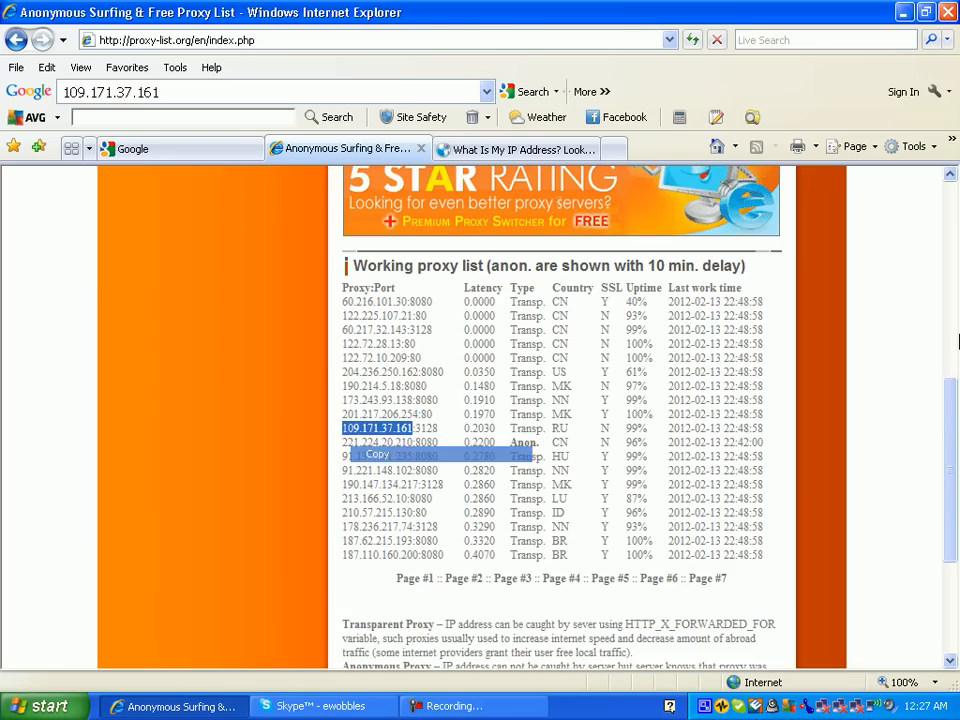
{"action": "left_click", "coordinate": [908, 146]}
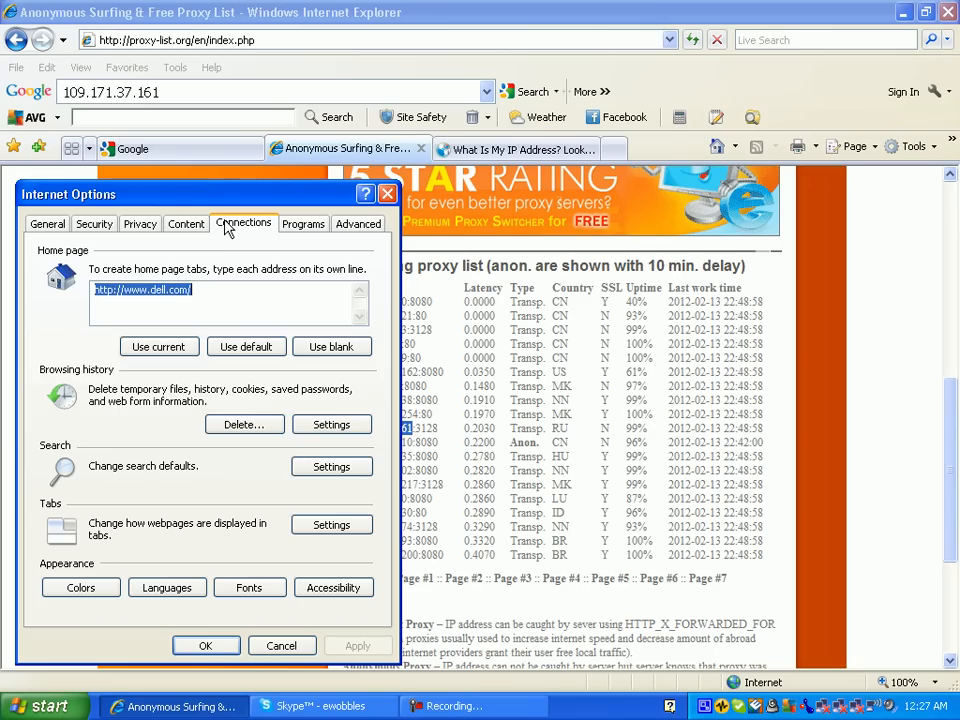
Step: Show the Connections settings in Internet Options
{"action": "left_click", "coordinate": [244, 224]}
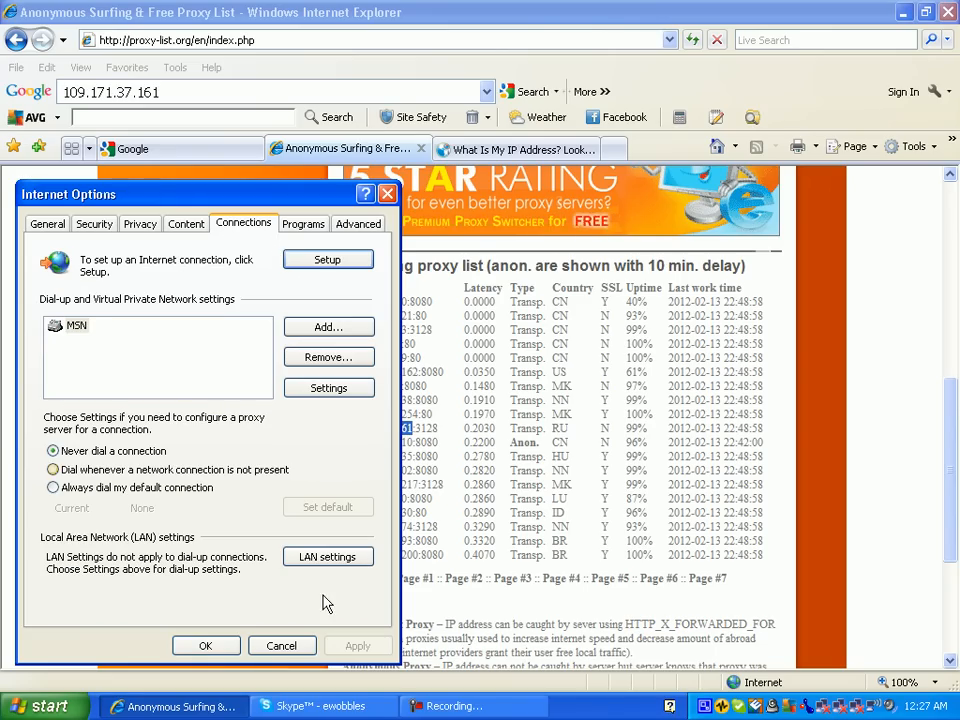
{"action": "mouse_move", "coordinate": [328, 572]}
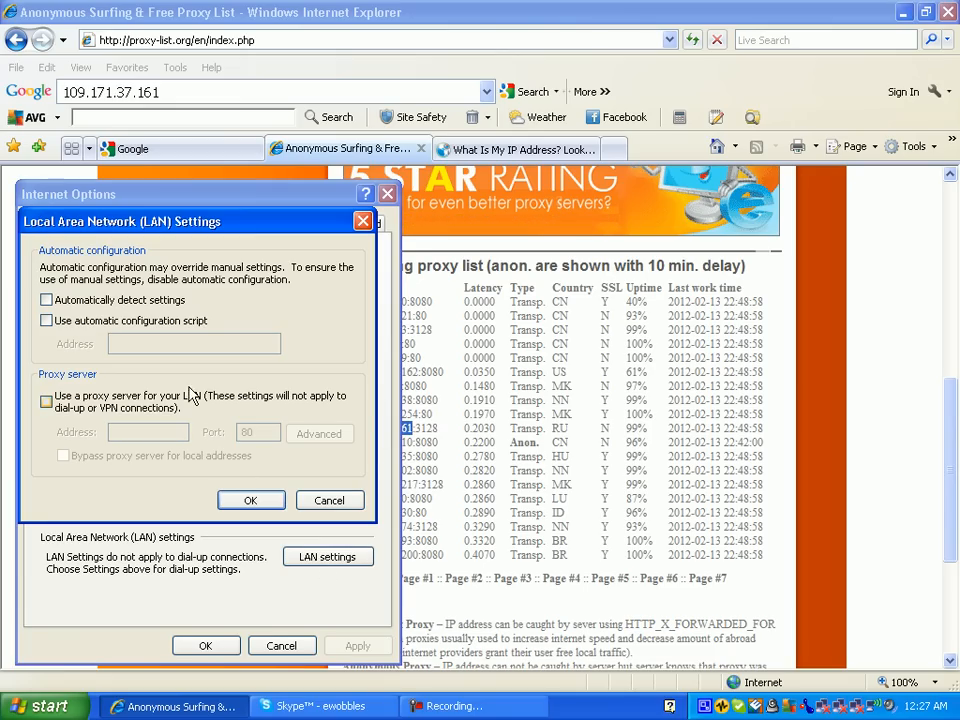
Step: Enable a LAN proxy server at the pasted address 109.171.37.161 with port 3128 and confirm
{"action": "left_click", "coordinate": [46, 400]}
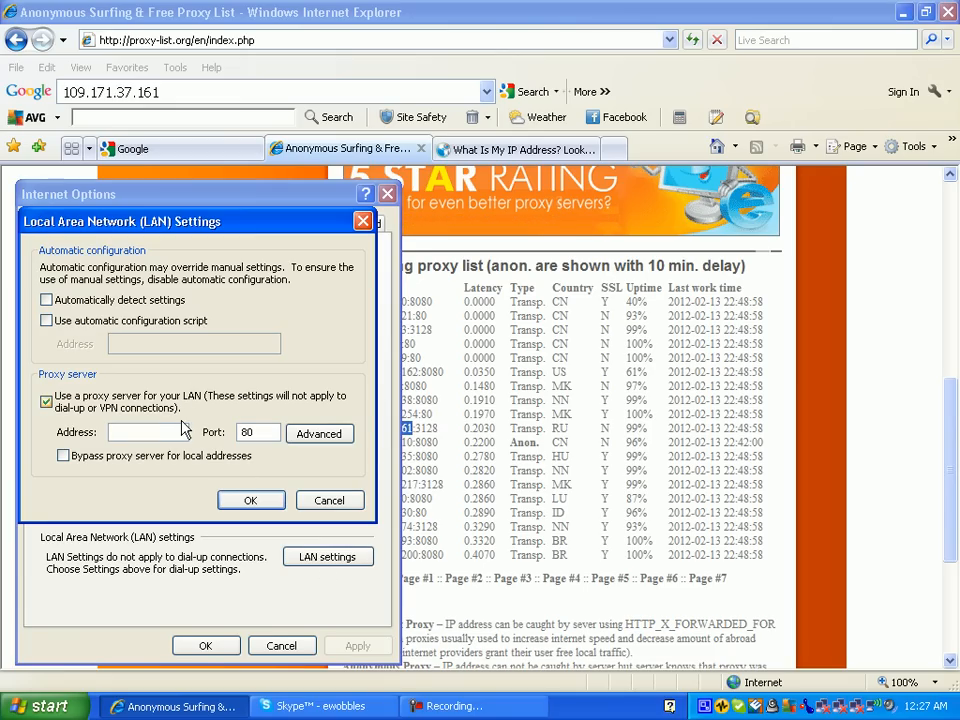
{"action": "right_click", "coordinate": [140, 432]}
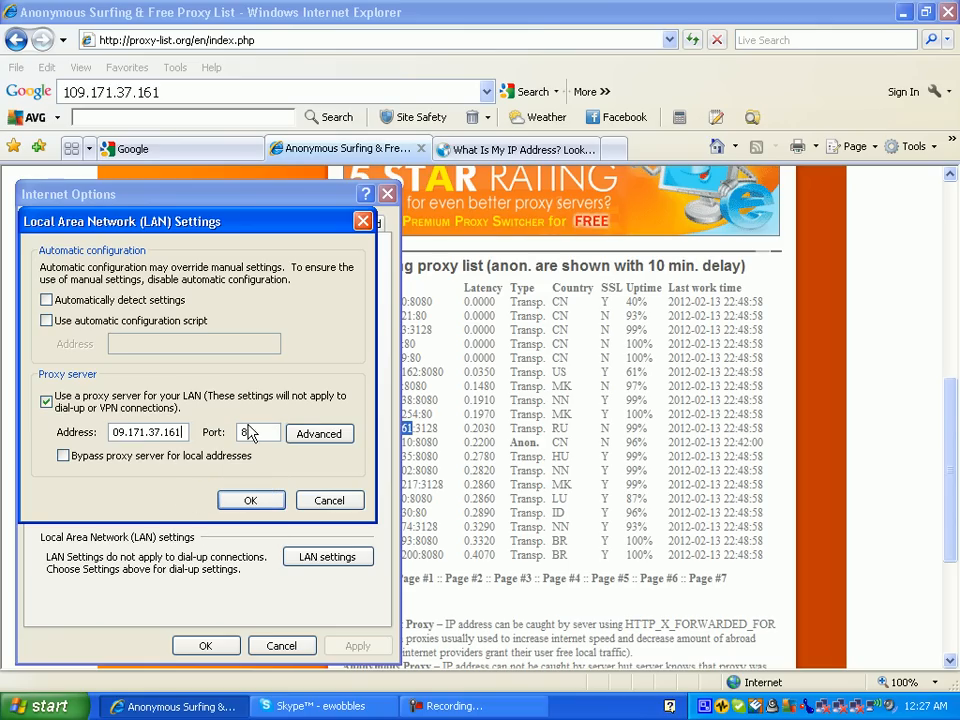
{"action": "type", "text": "0"}
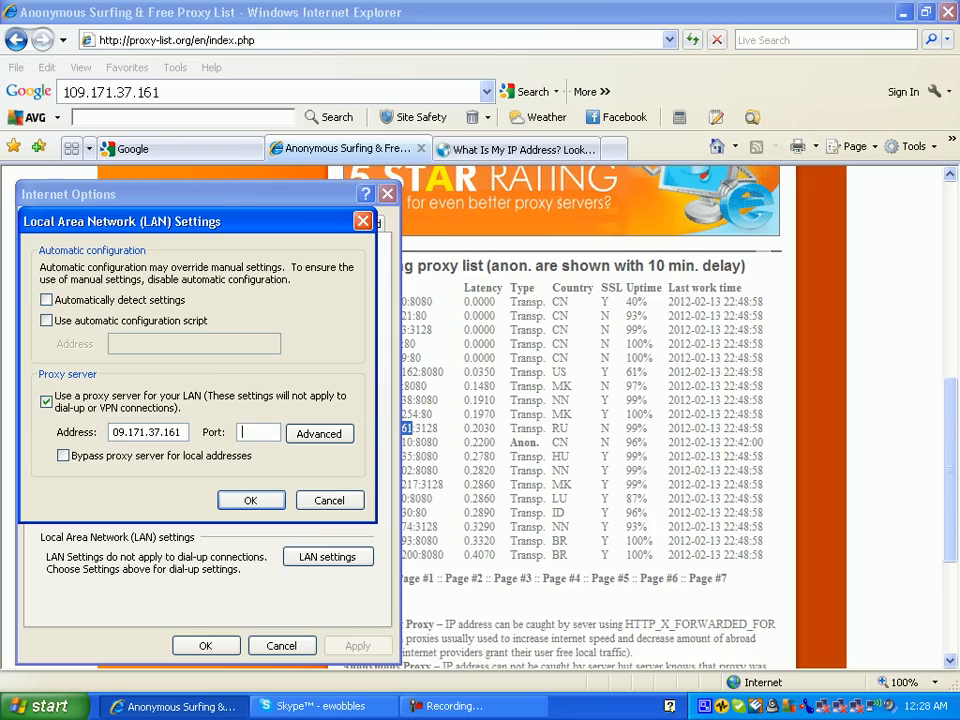
{"action": "type", "text": "3128"}
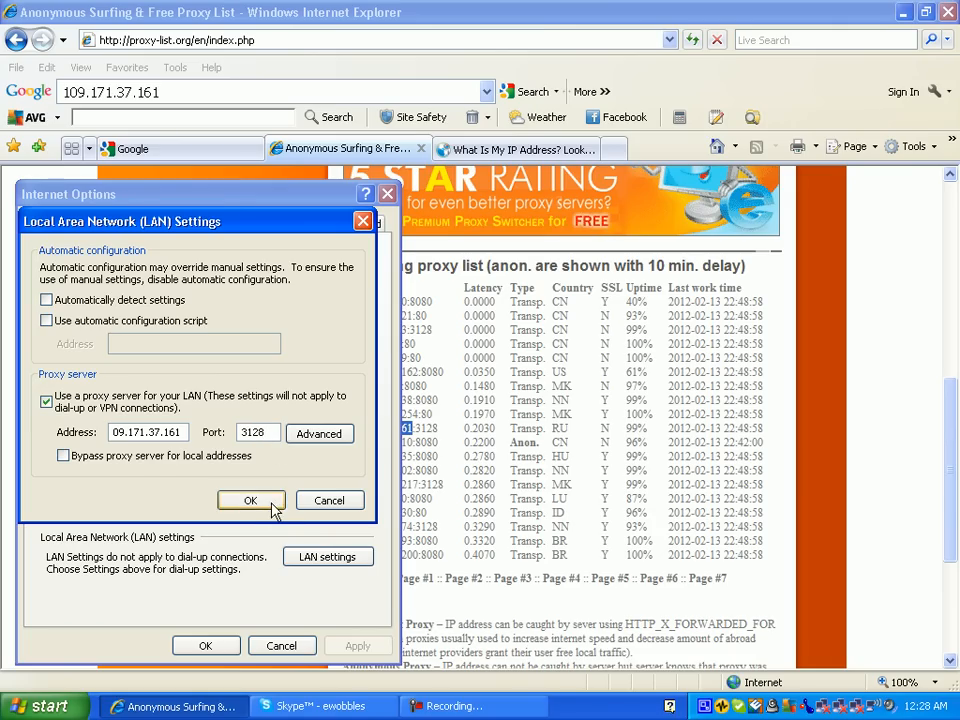
{"action": "left_click", "coordinate": [252, 500]}
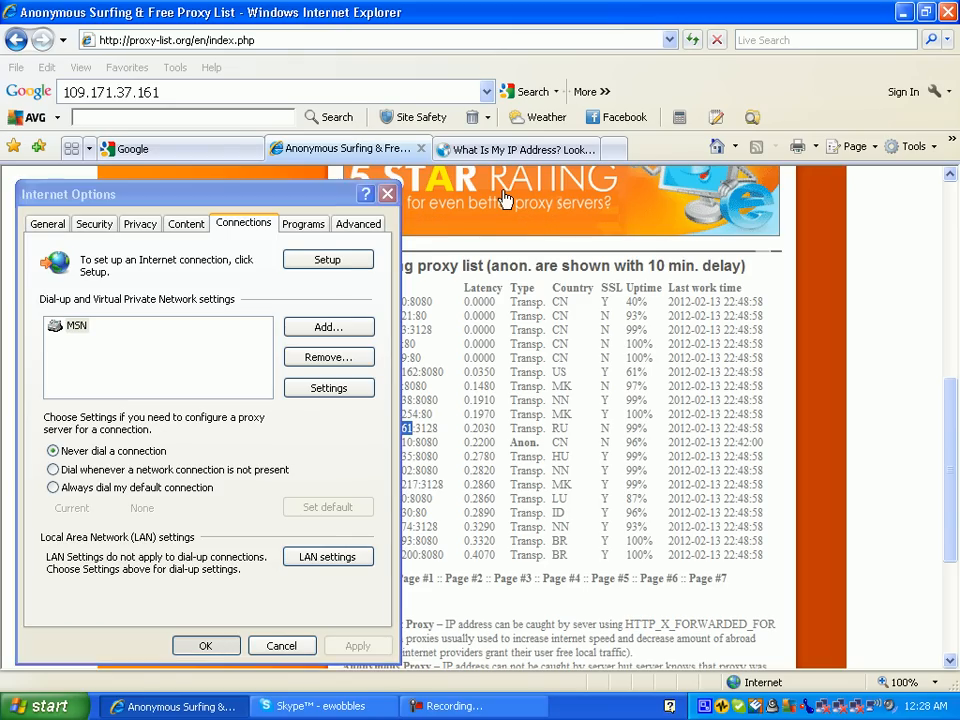
Step: Close Internet Options and select the WhatIsMyIPAddress page address for reloading
{"action": "left_click", "coordinate": [510, 148]}
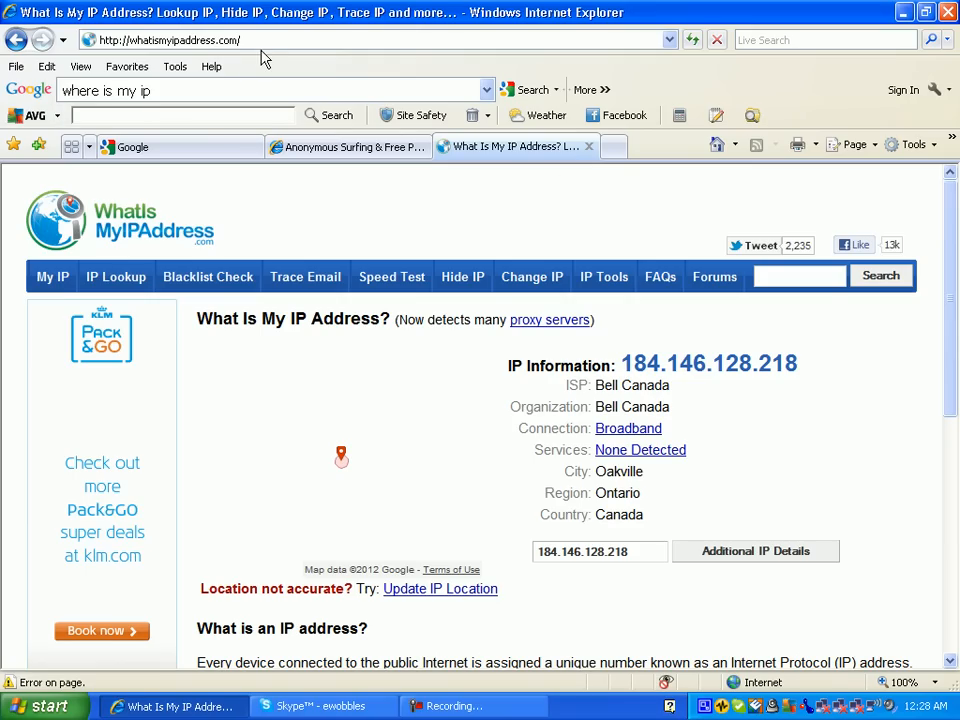
{"action": "left_click", "coordinate": [170, 40]}
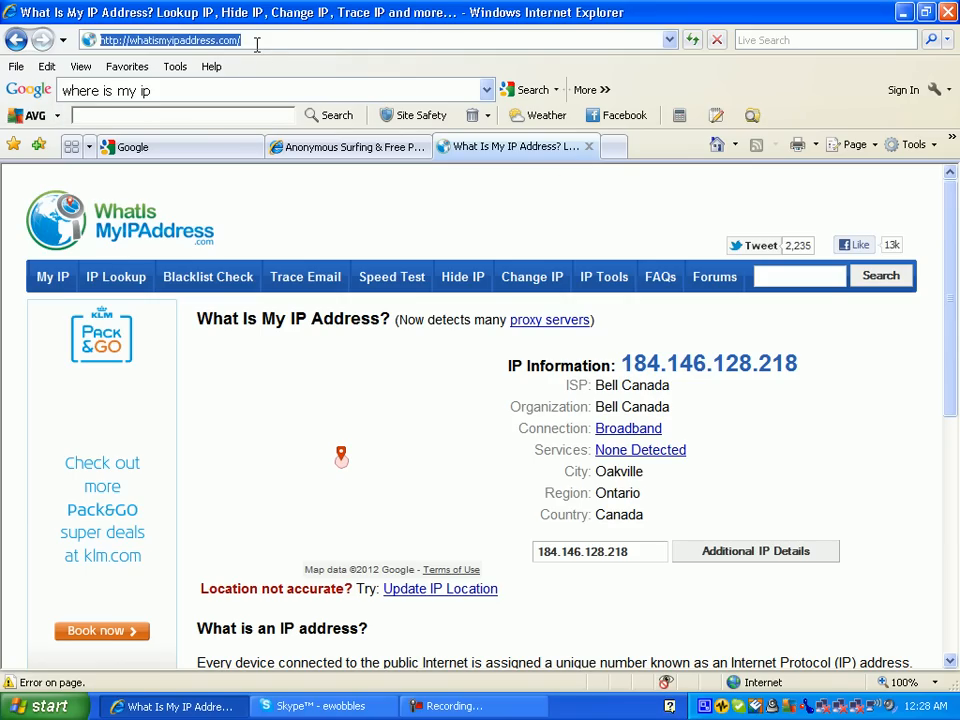